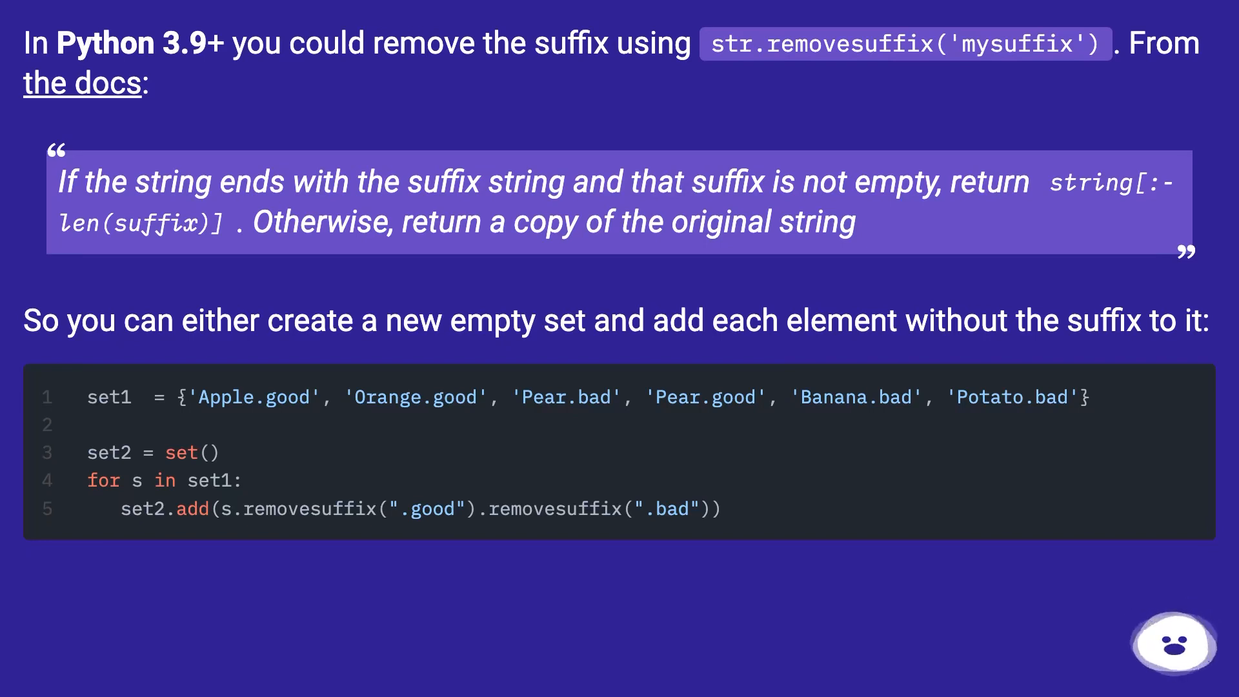
scroll(down, 3)
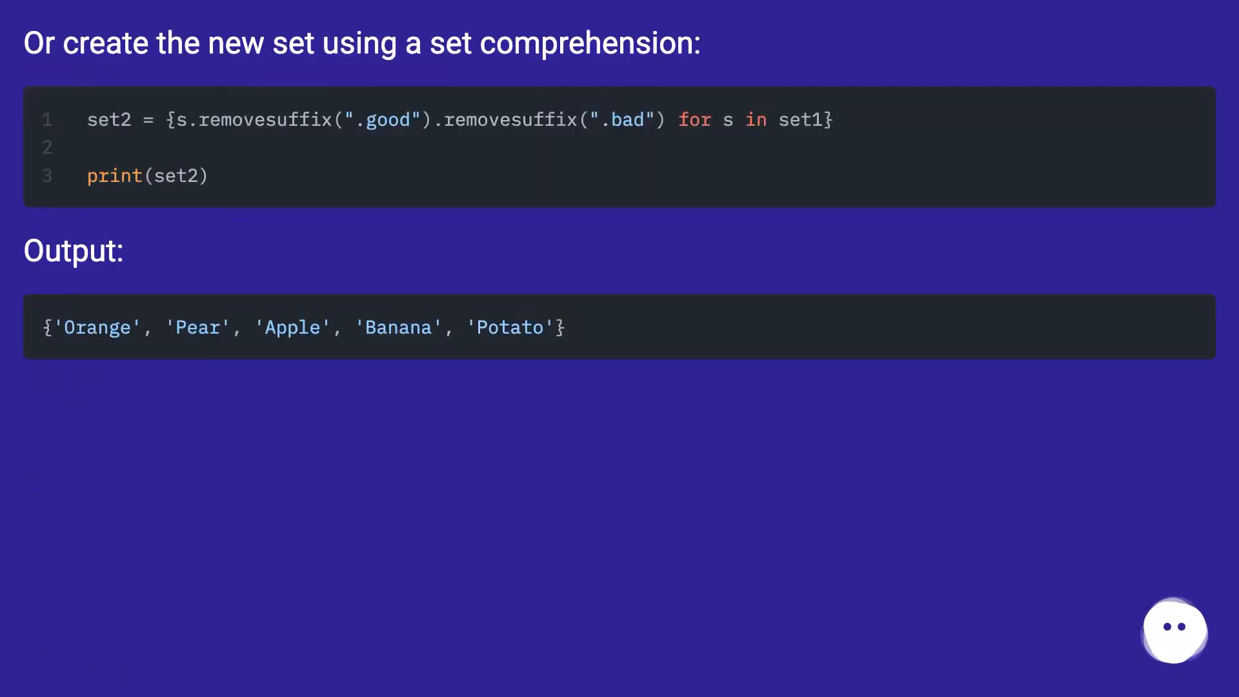